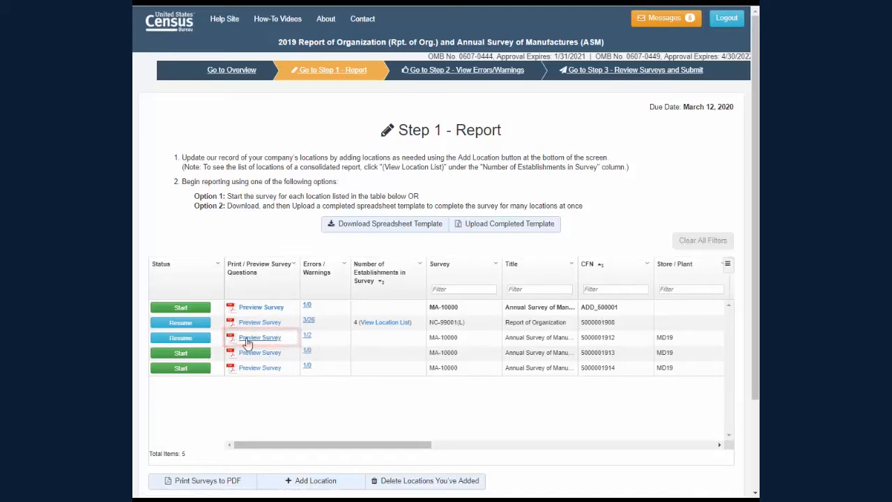
Step: From the Step 1 Report page, bring up the Print Surveys to PDF window listing MA-10000 and NC-99001(L)
click(260, 337)
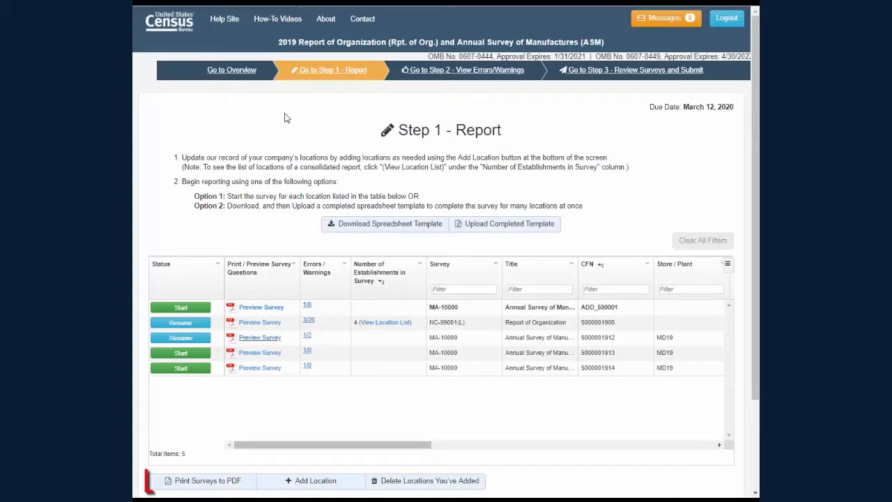
click(206, 481)
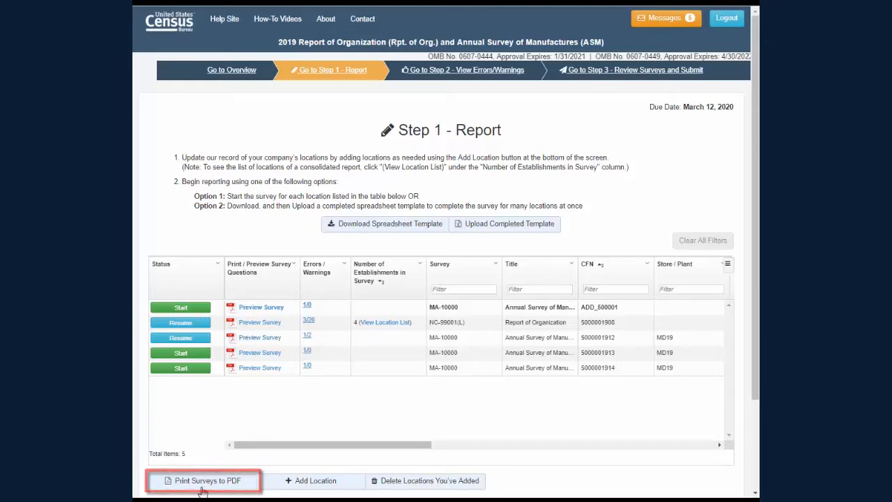
click(206, 481)
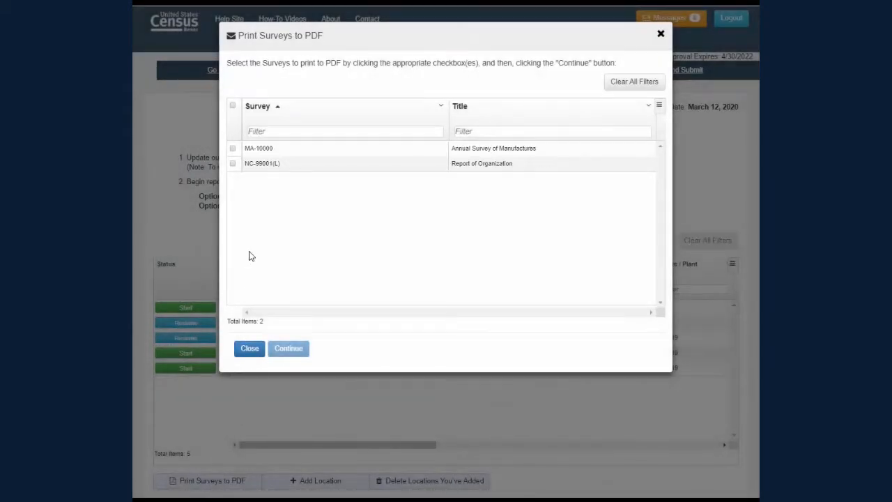
Step: Select both MA-10000 and NC-99001(L) and submit them for PDF printing
click(233, 105)
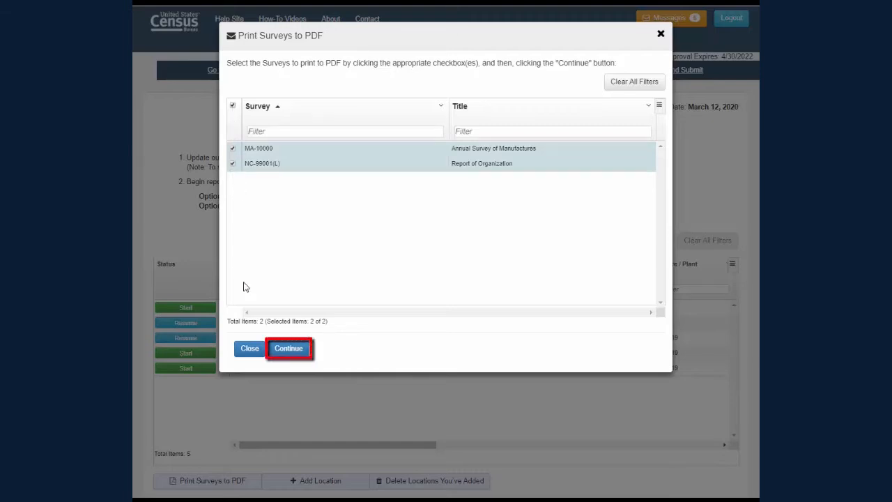
click(289, 348)
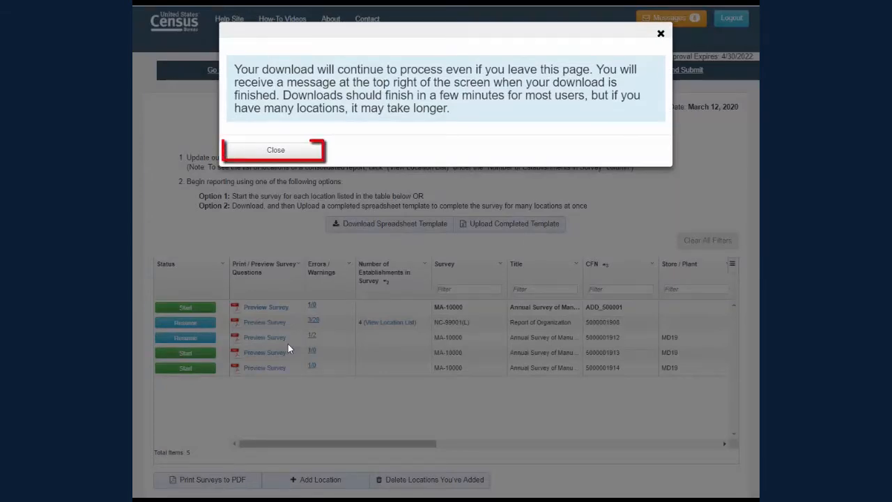
Step: Dismiss the processing notice and download the survey PDFs zip from Messages
click(276, 150)
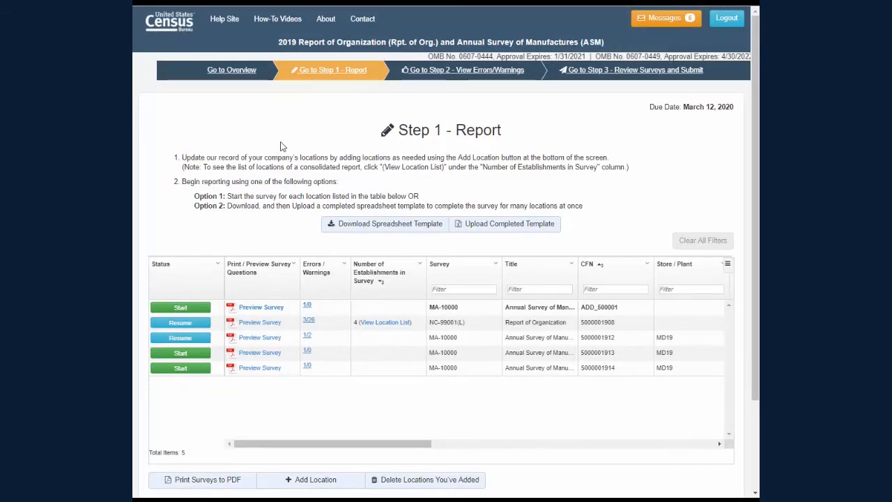
click(666, 17)
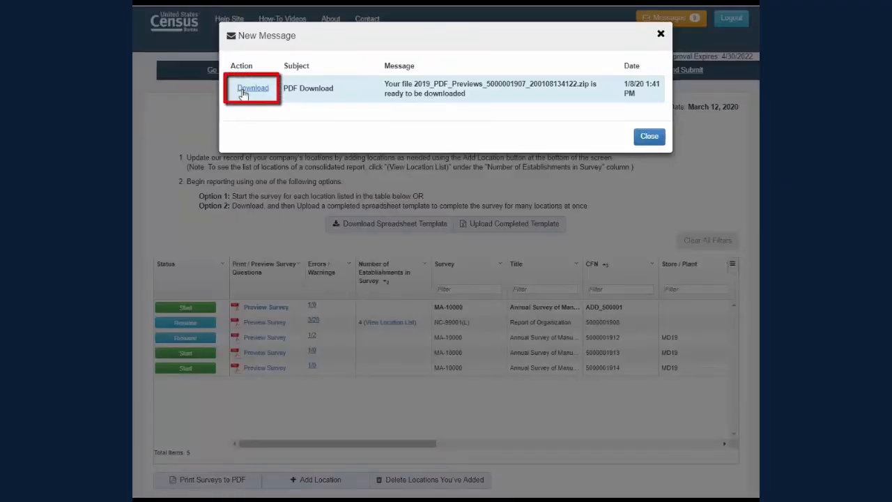
click(253, 88)
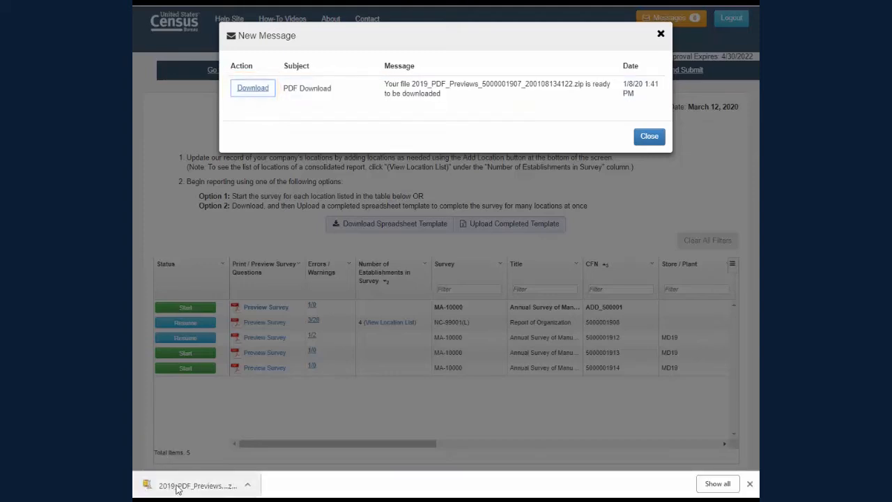
Step: Open the downloaded zip in WinZip, then close WinZip and the download message
click(197, 486)
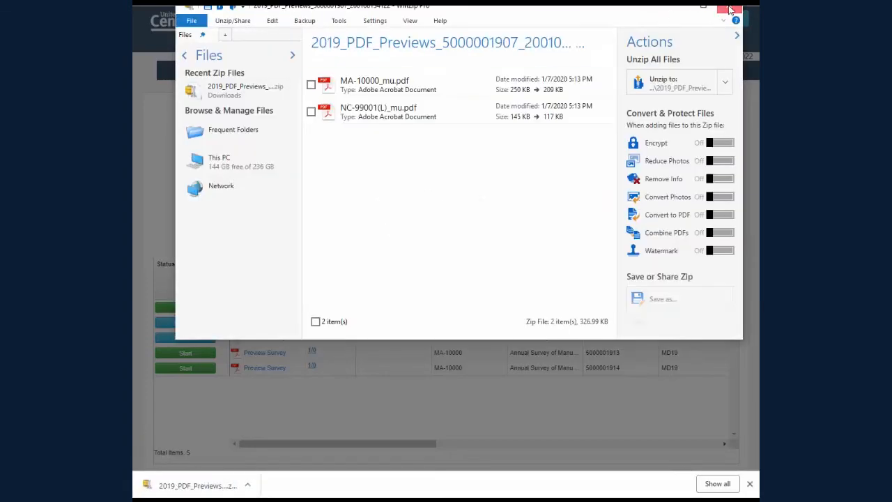
click(728, 7)
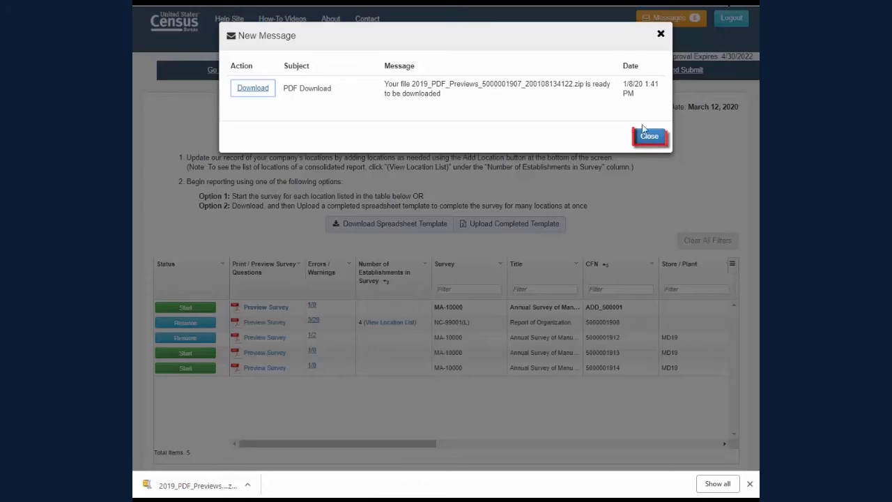
click(650, 136)
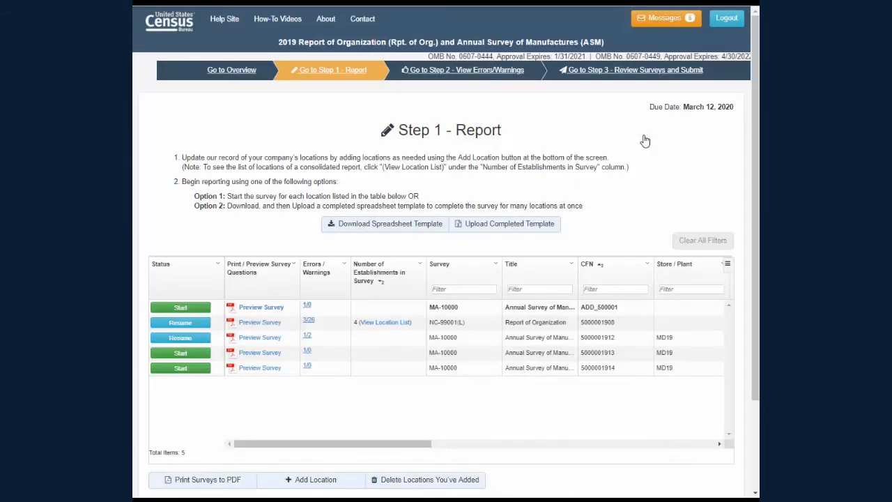